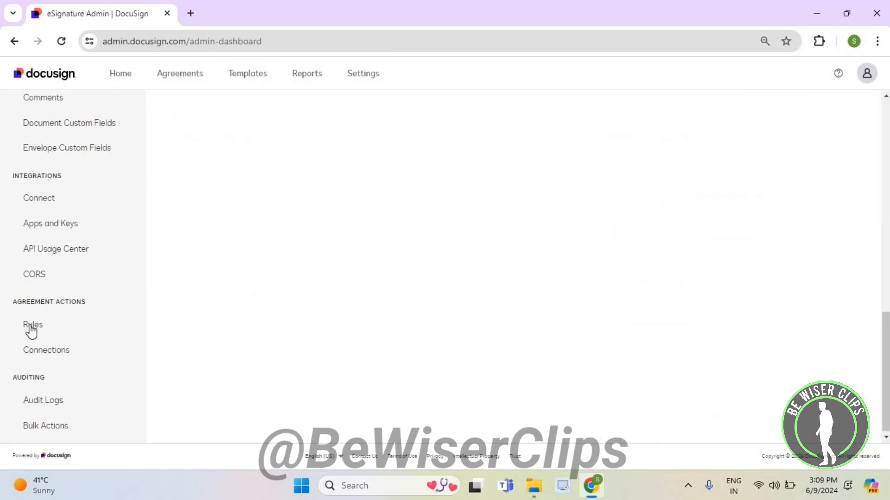
# Go to Agreement Actions Rules and begin adding a new rule, opening the blank Add Rule form
pyautogui.click(32, 324)
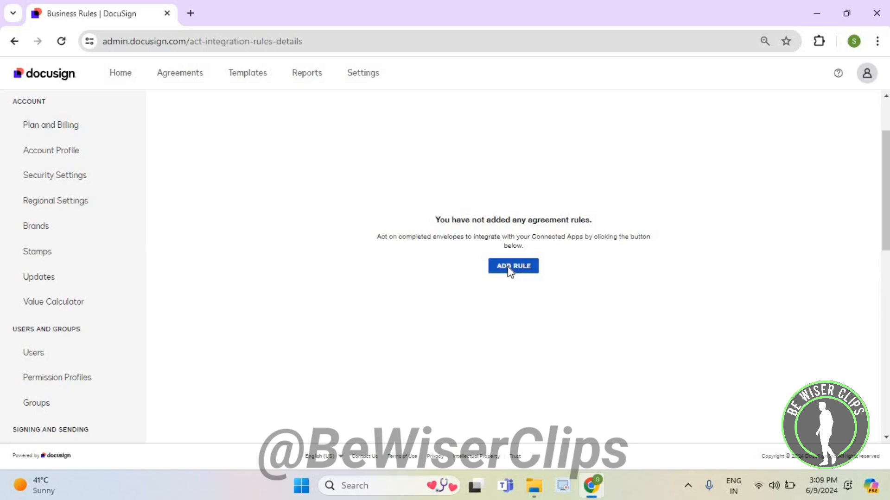
pyautogui.click(513, 266)
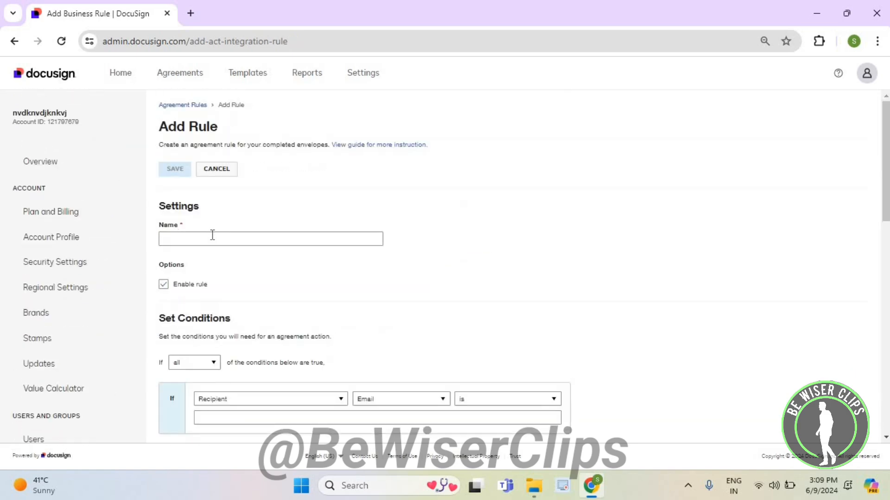
pyautogui.scroll(-3)
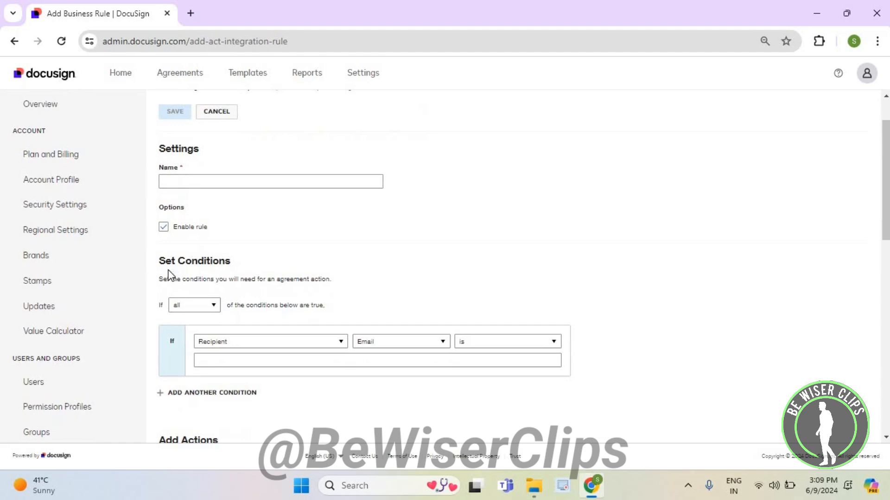
pyautogui.scroll(-3)
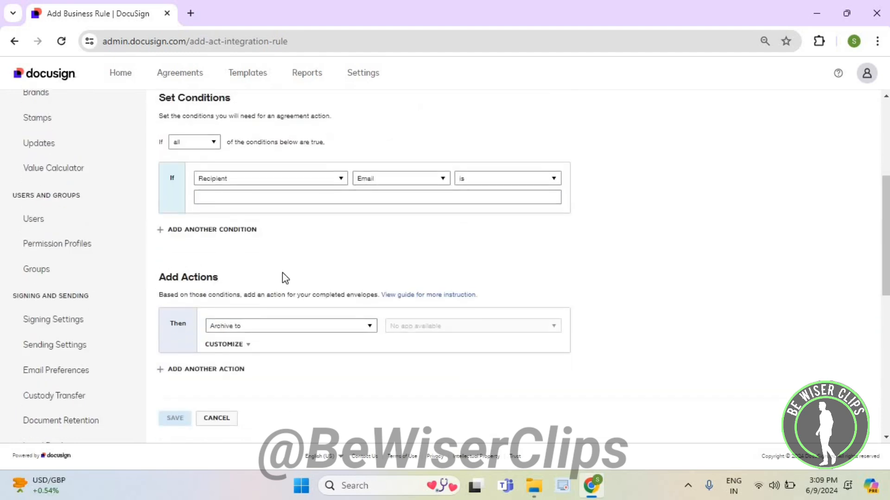
pyautogui.scroll(-3)
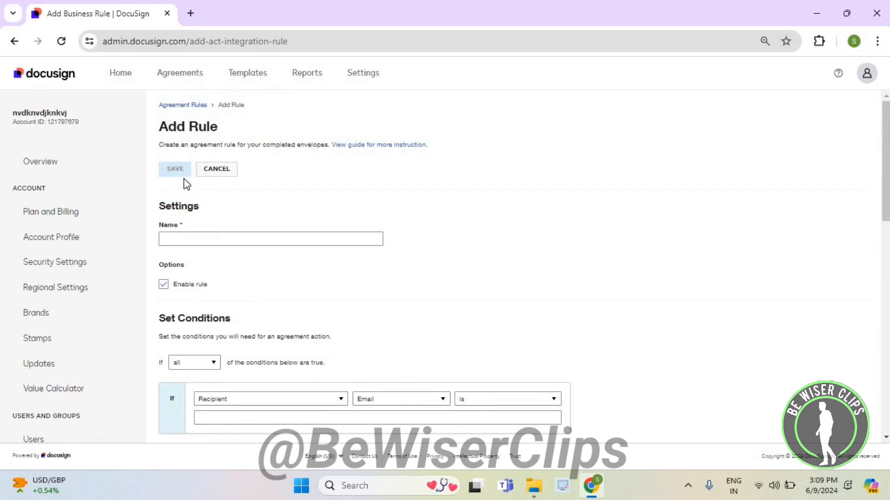
pyautogui.moveTo(318, 186)
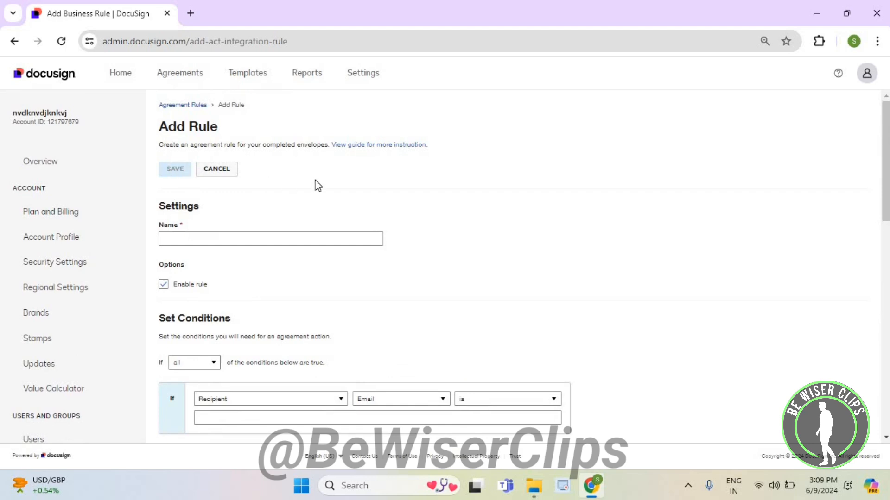